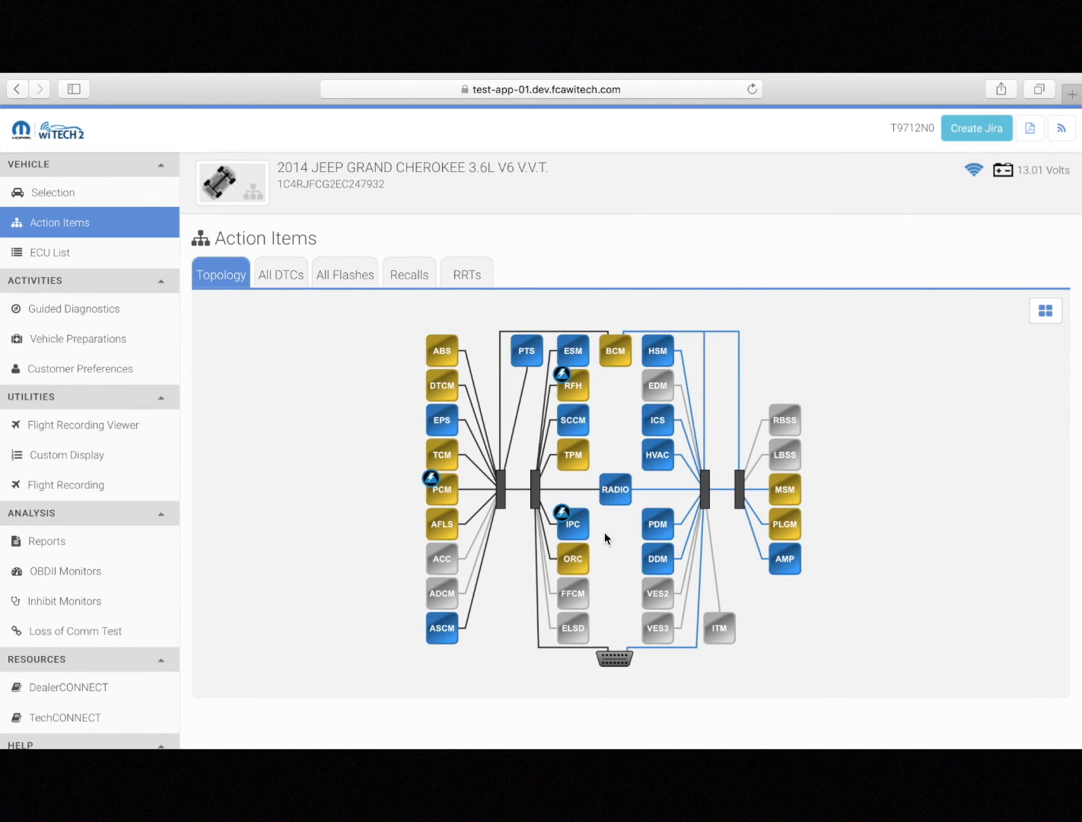
mouse_move(873, 365)
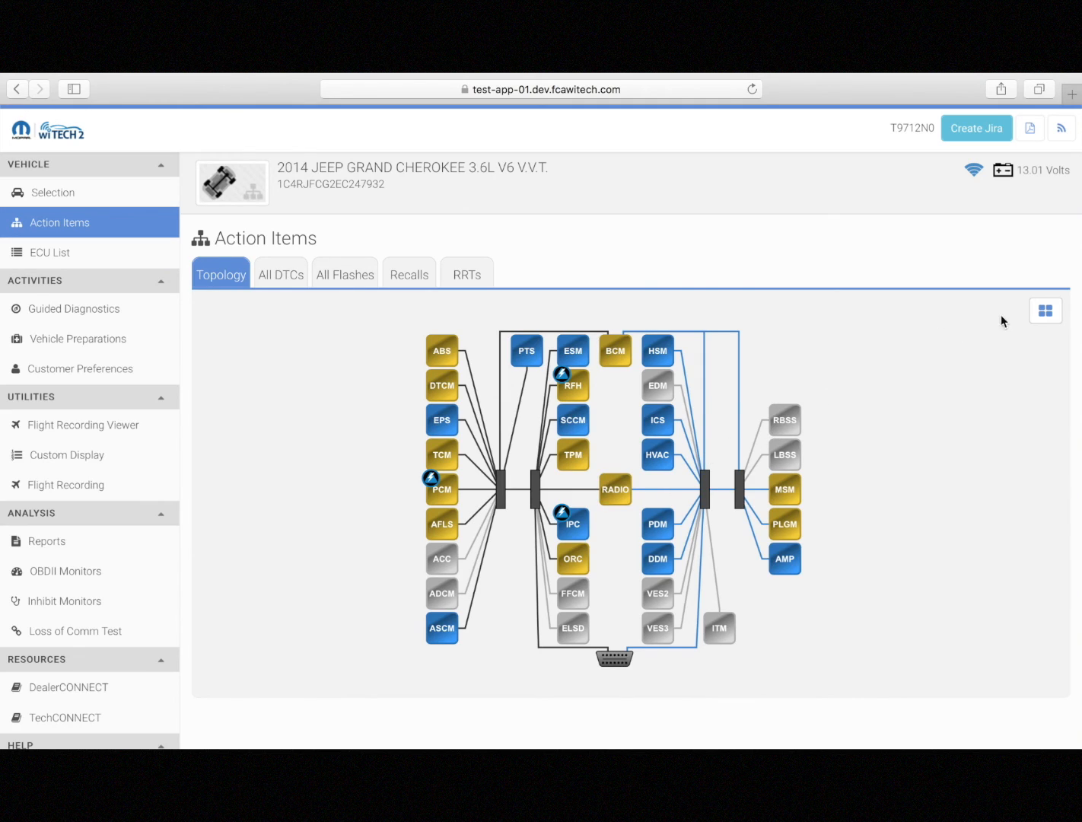
Step: Review the topology colour legend, then dismiss it to show the Challenger's ECU topology
left_click(1045, 311)
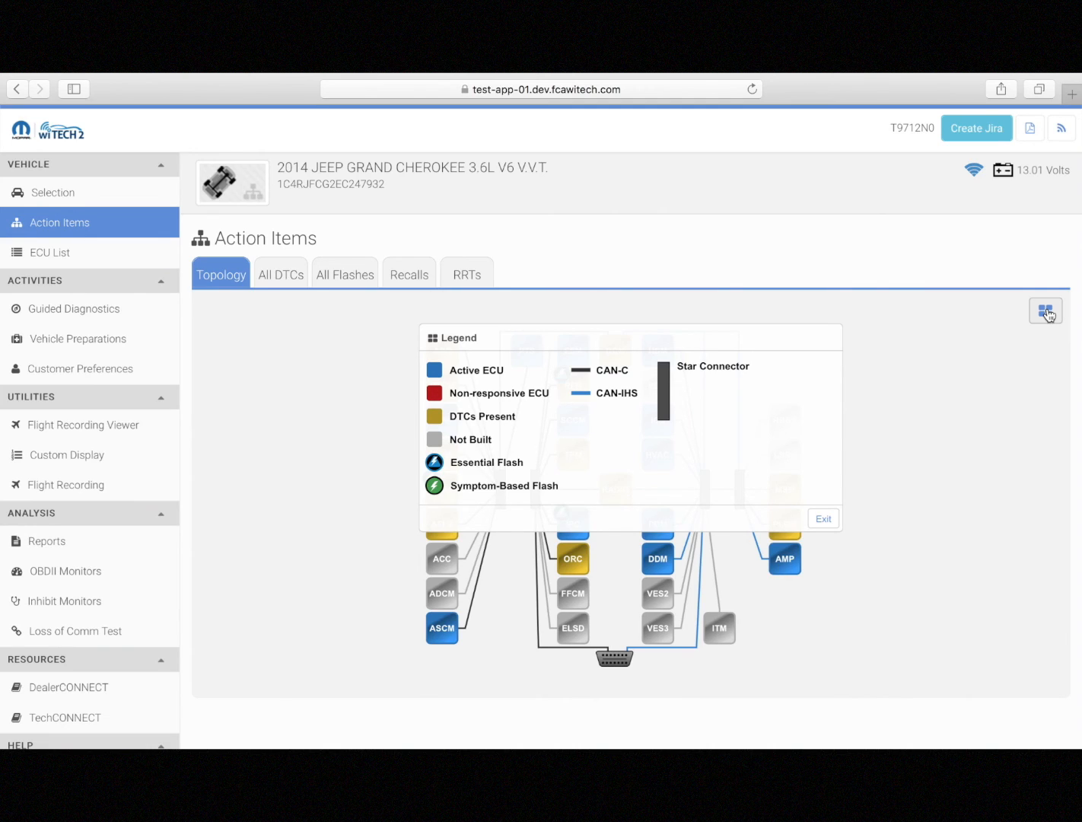
left_click(54, 192)
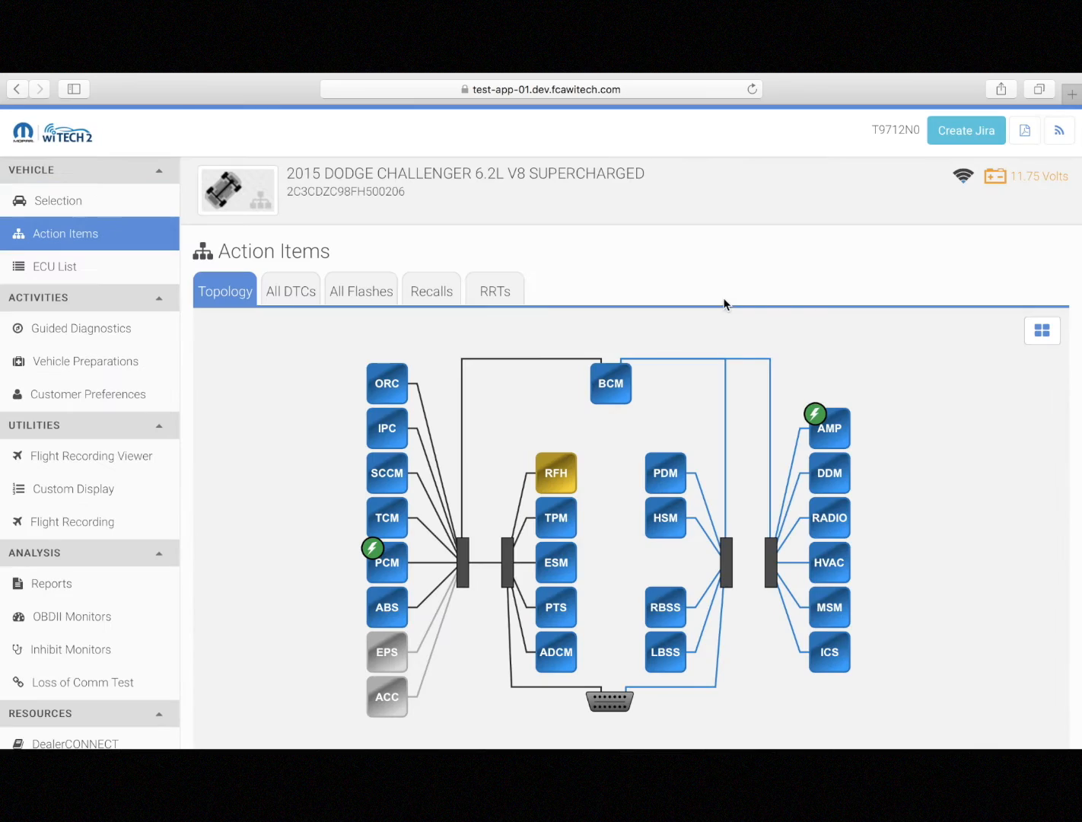
Step: Select the out-of-date AMP amplifier module and start its flash with the new calibration
left_click(828, 428)
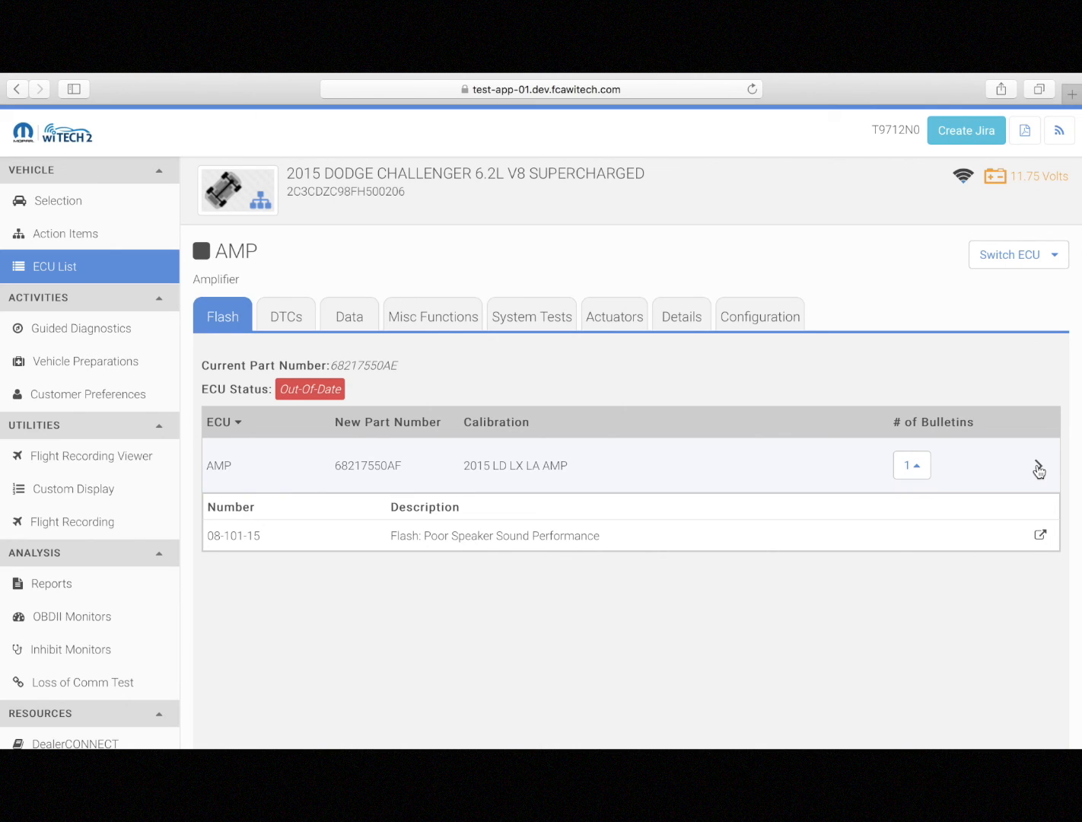
left_click(1037, 465)
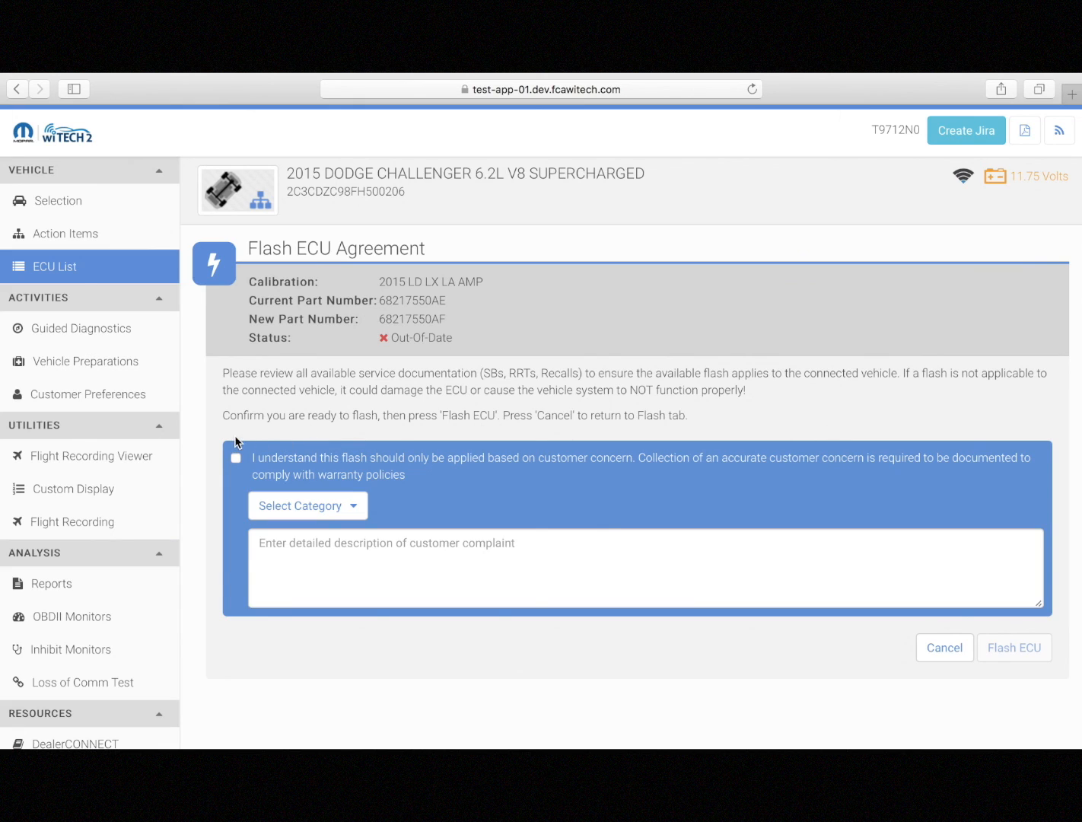
Step: Acknowledge the flash terms, categorize as 'system not functioning as expected', and describe the radio buzz complaint
left_click(236, 458)
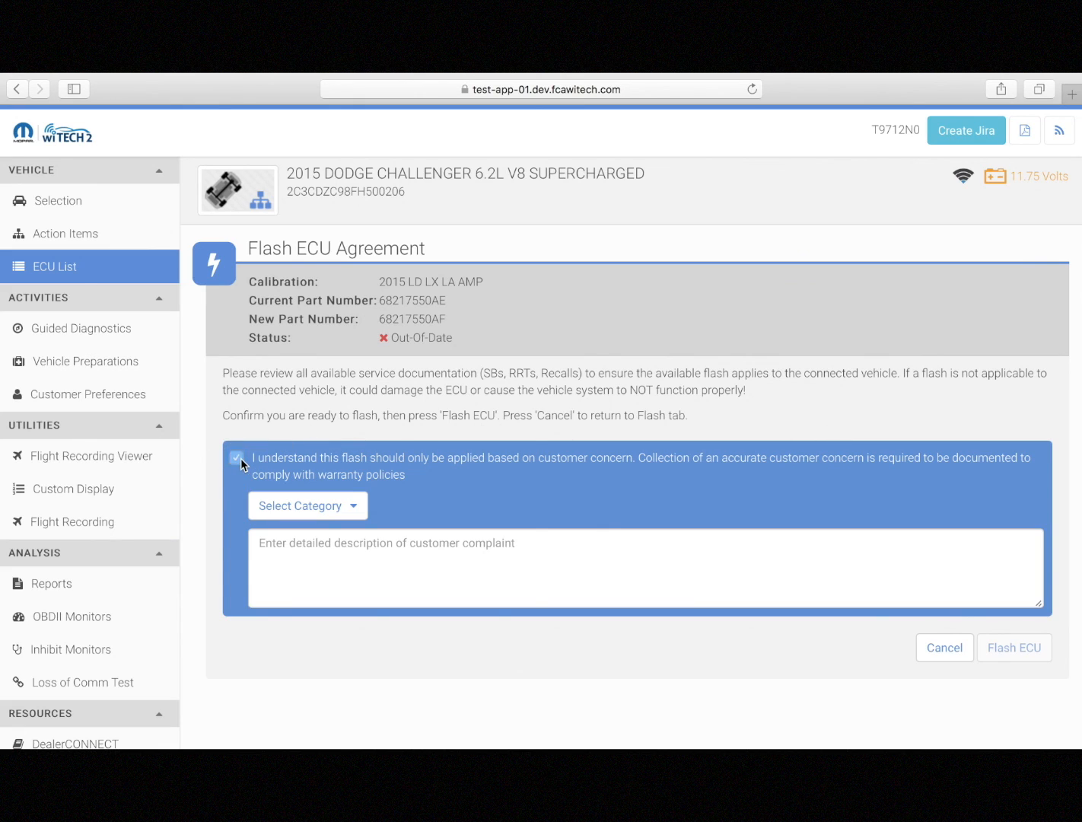
left_click(307, 505)
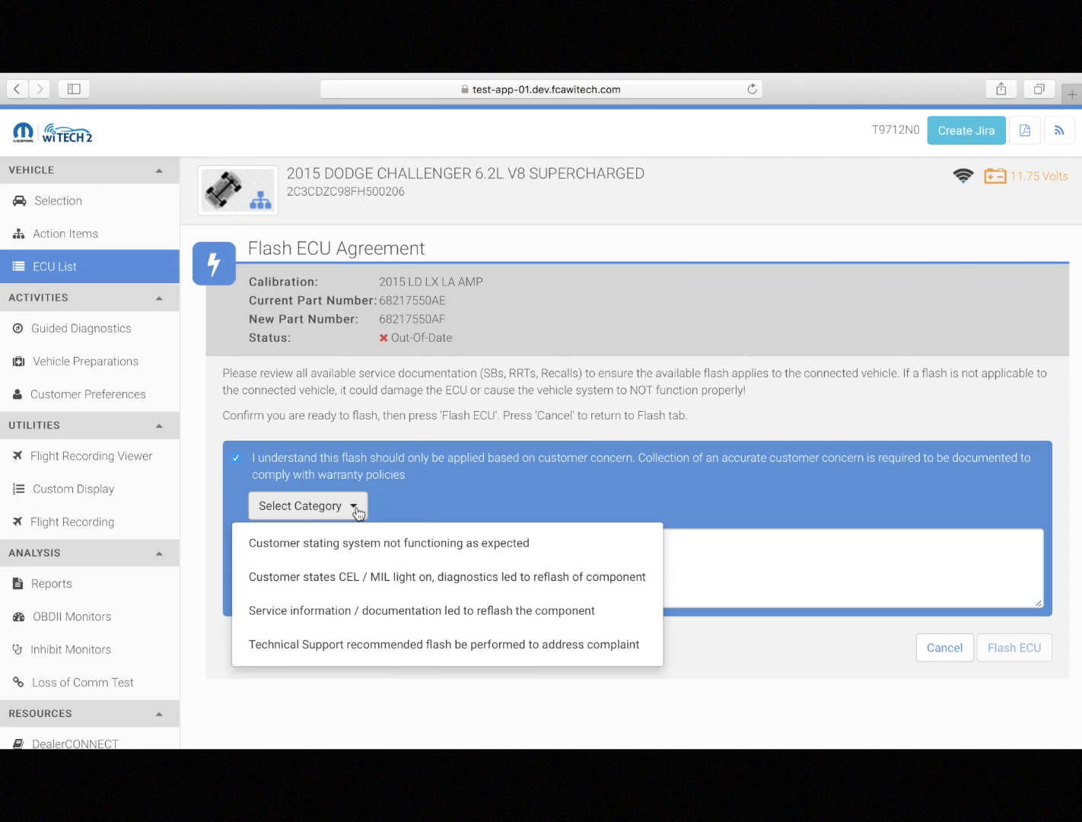
mouse_move(532, 551)
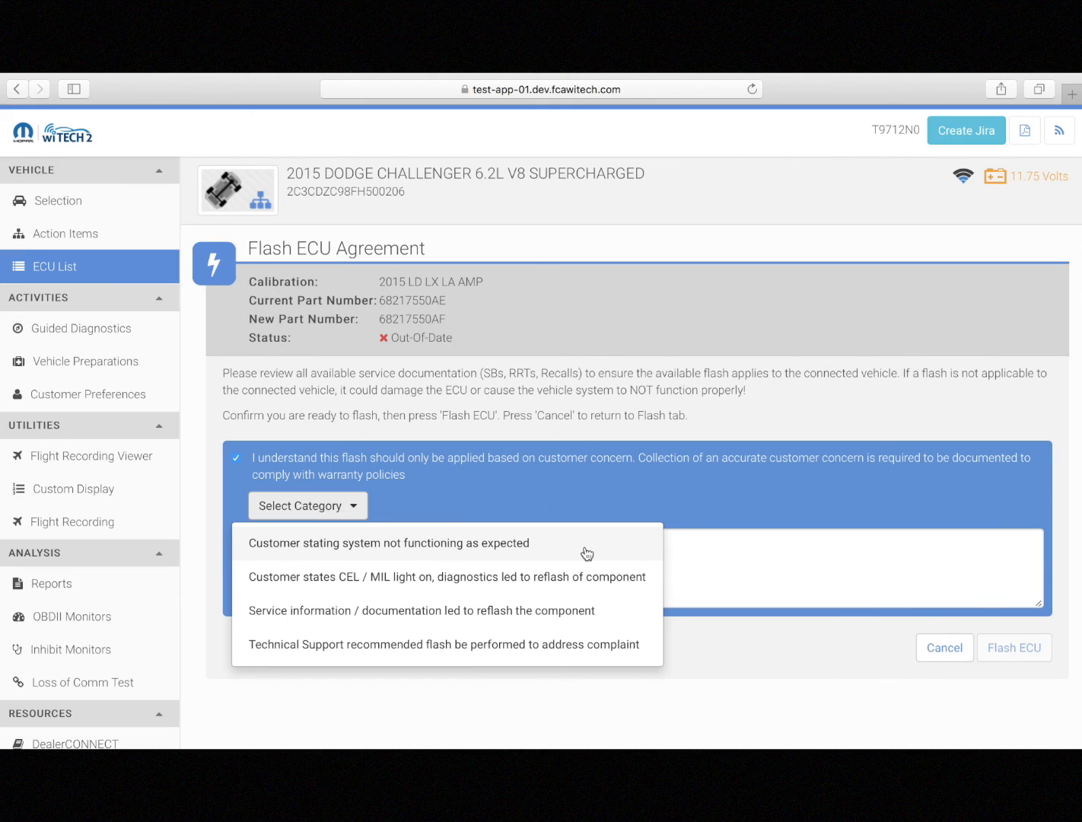
left_click(388, 541)
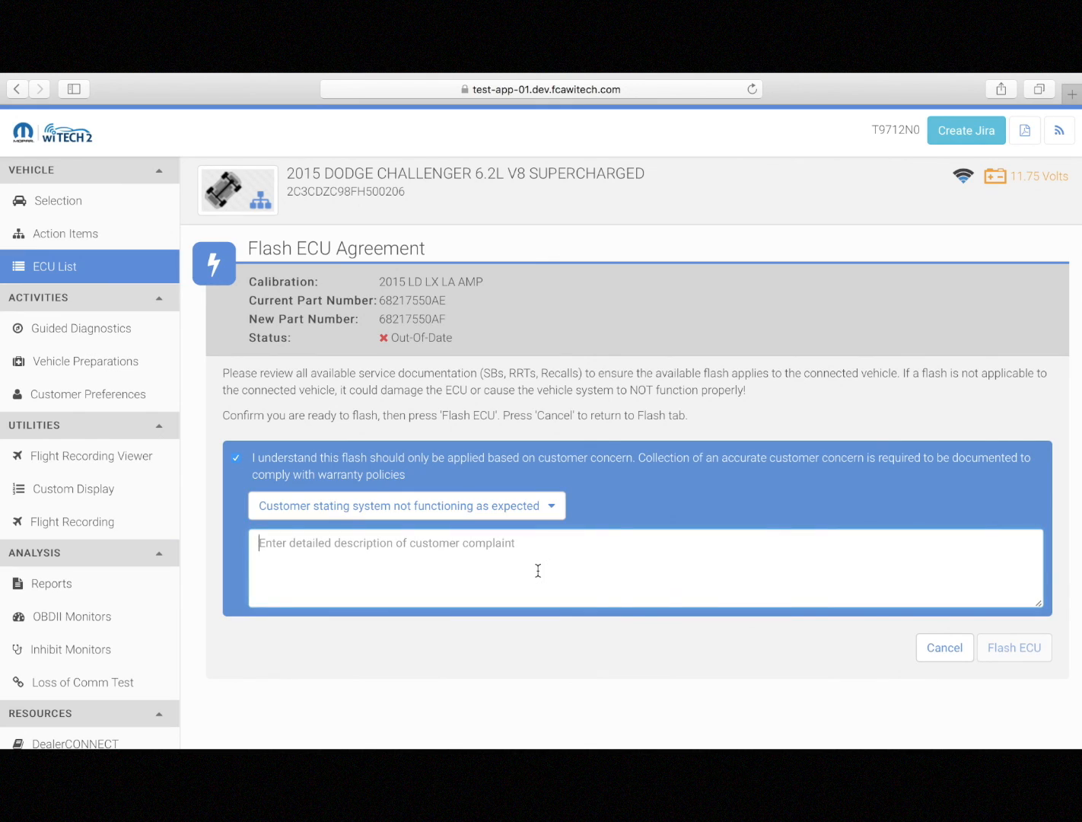
type("Customer states that the radio produces a buzz sound at certain times. Most noticeable from the rear speakers.")
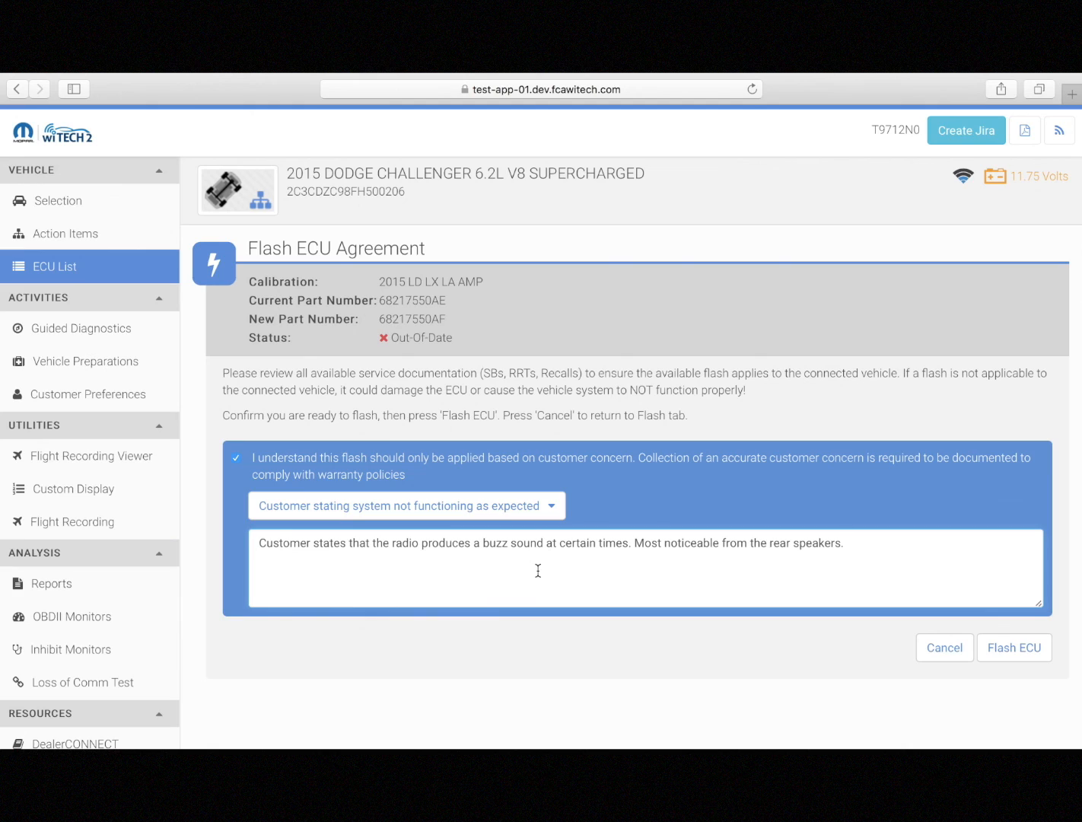
mouse_move(1001, 651)
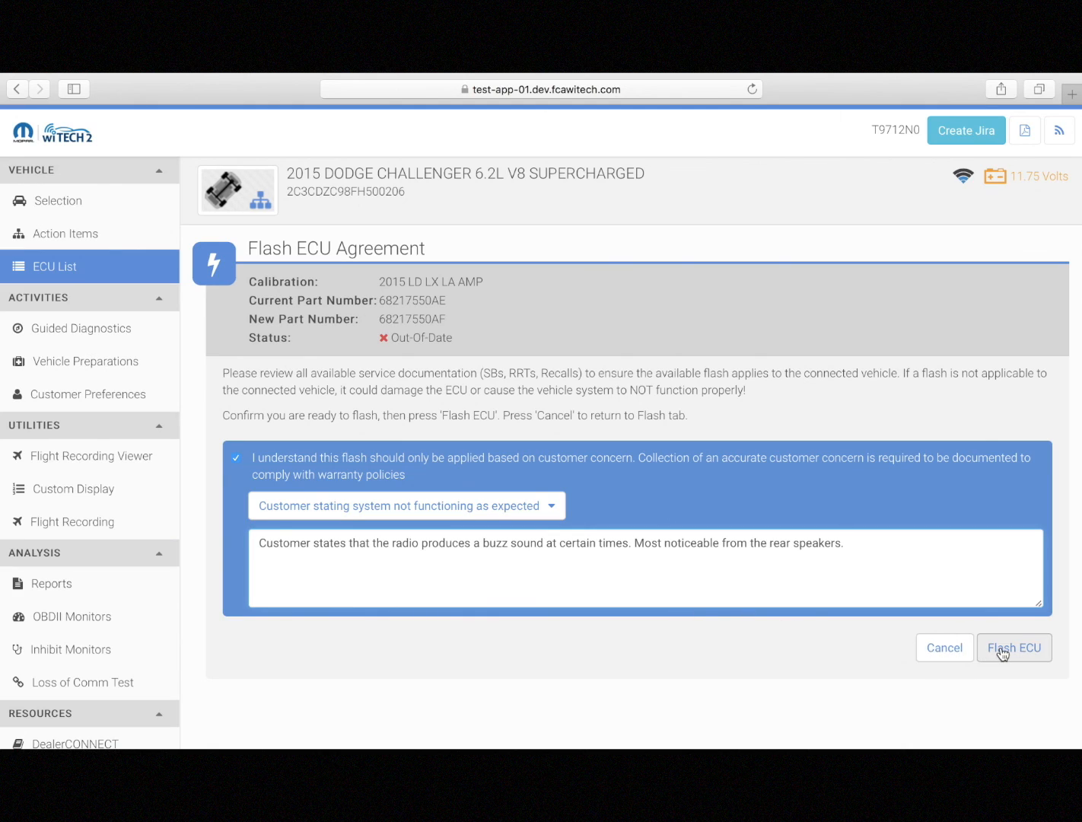